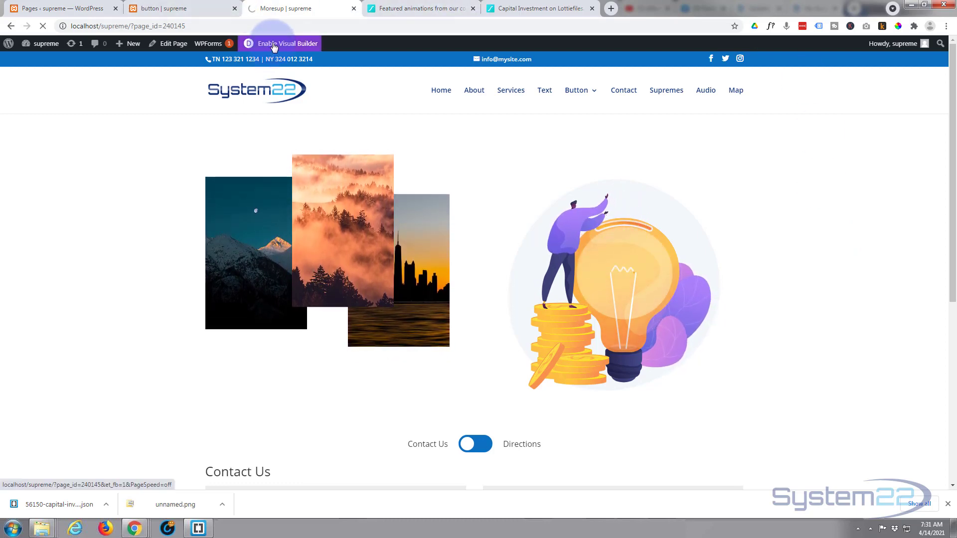
Enable the Visual Builder and delete the static lightbulb image module from the right column.
{"action": "left_click", "coordinate": [285, 43]}
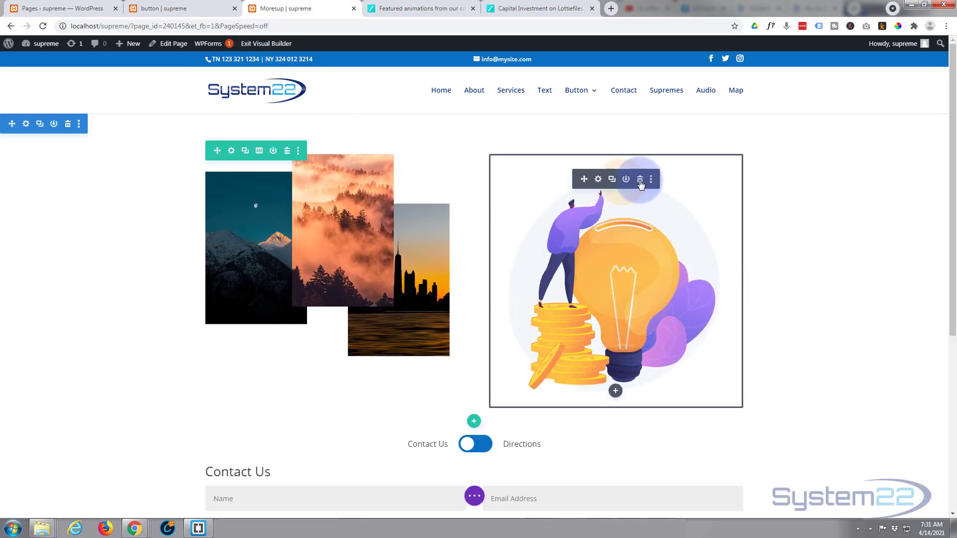
{"action": "left_click", "coordinate": [639, 178]}
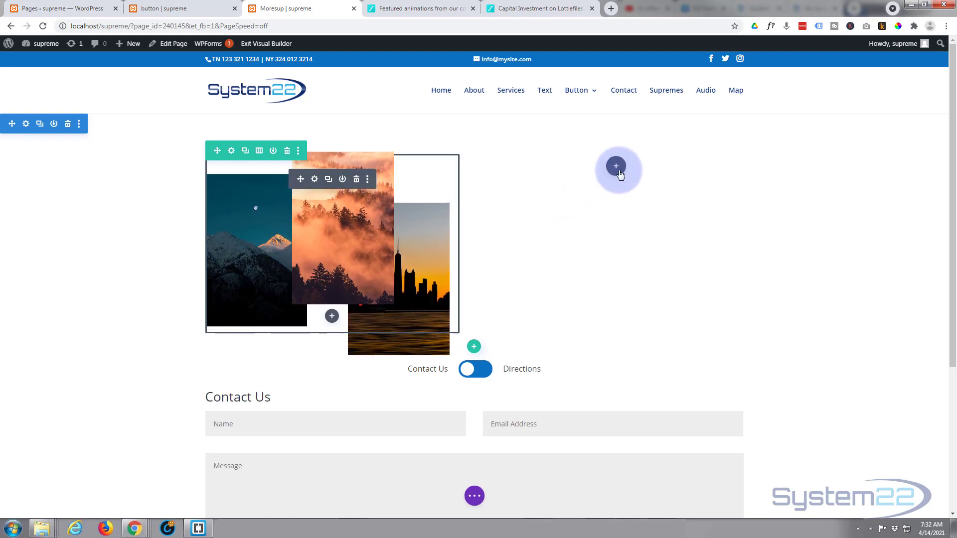
{"action": "mouse_move", "coordinate": [616, 166]}
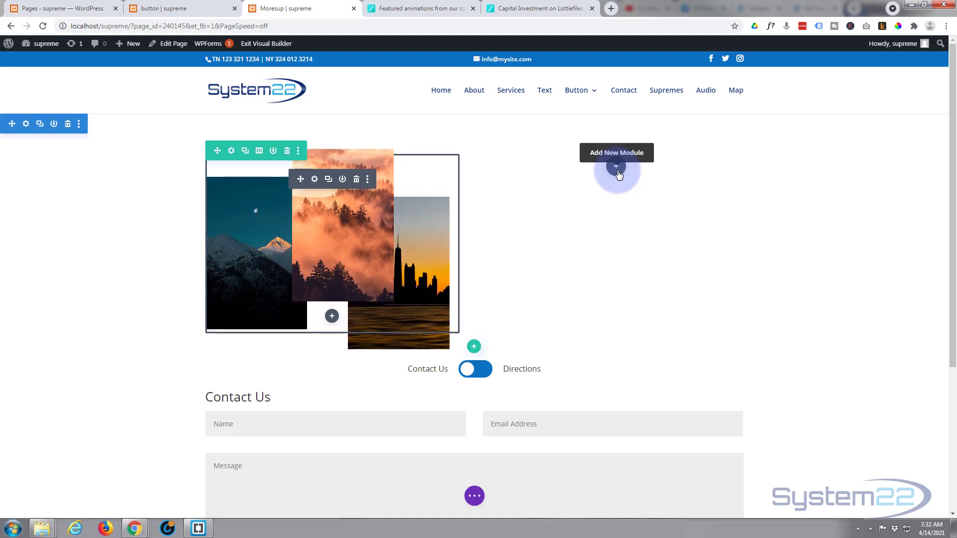
Insert a Supreme Lottie module into the empty right column from the Insert Module list.
{"action": "left_click", "coordinate": [616, 166]}
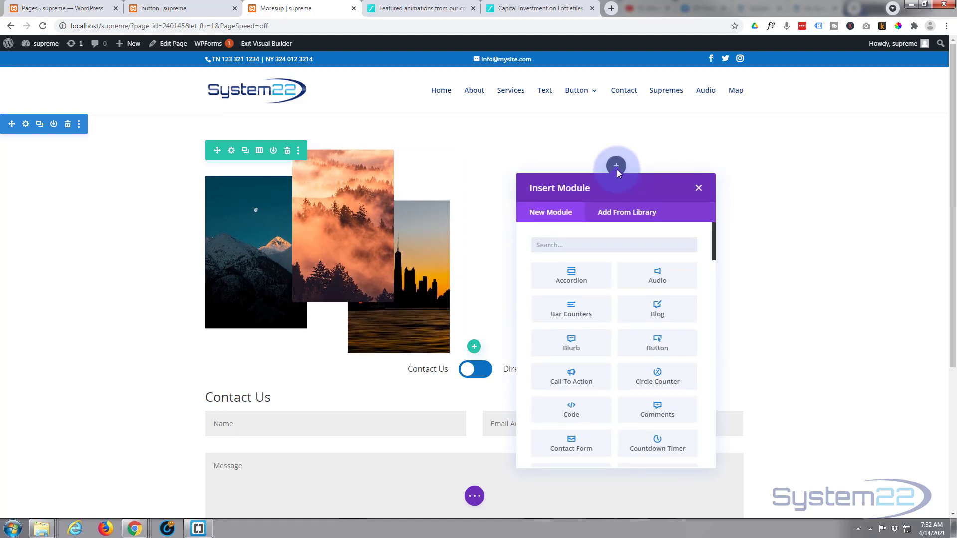
{"action": "scroll", "scroll_direction": "down", "scroll_amount": 3}
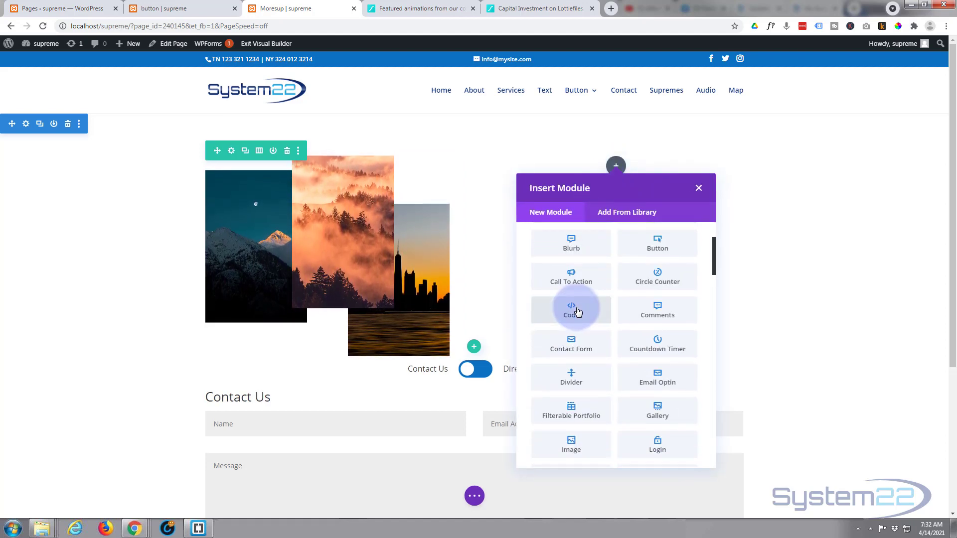
{"action": "scroll", "scroll_direction": "down", "scroll_amount": 3}
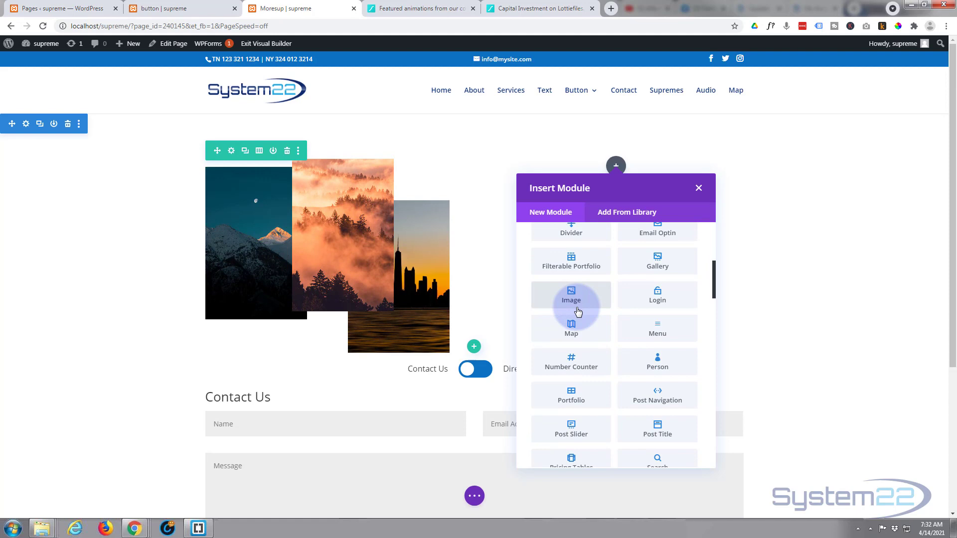
{"action": "scroll", "scroll_direction": "down", "scroll_amount": 3}
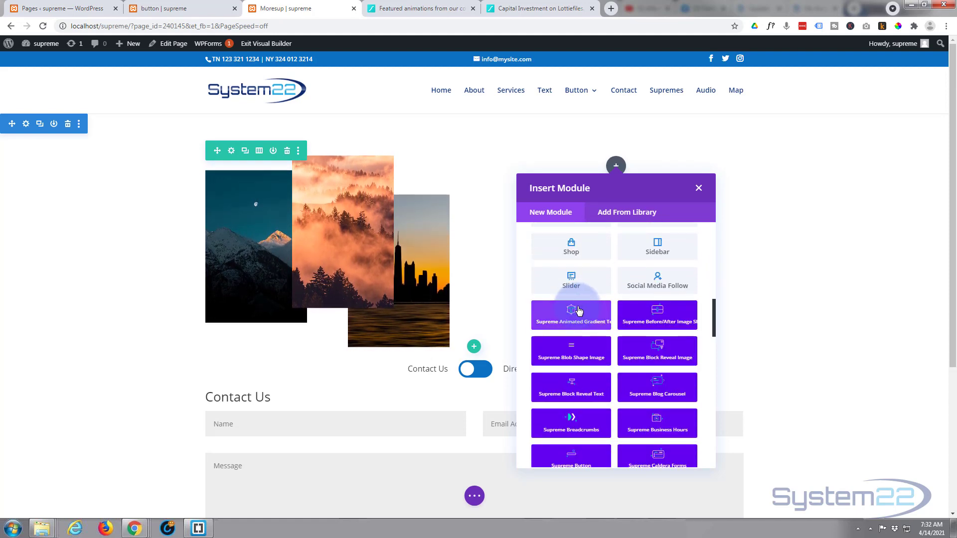
{"action": "scroll", "scroll_direction": "down", "scroll_amount": 3}
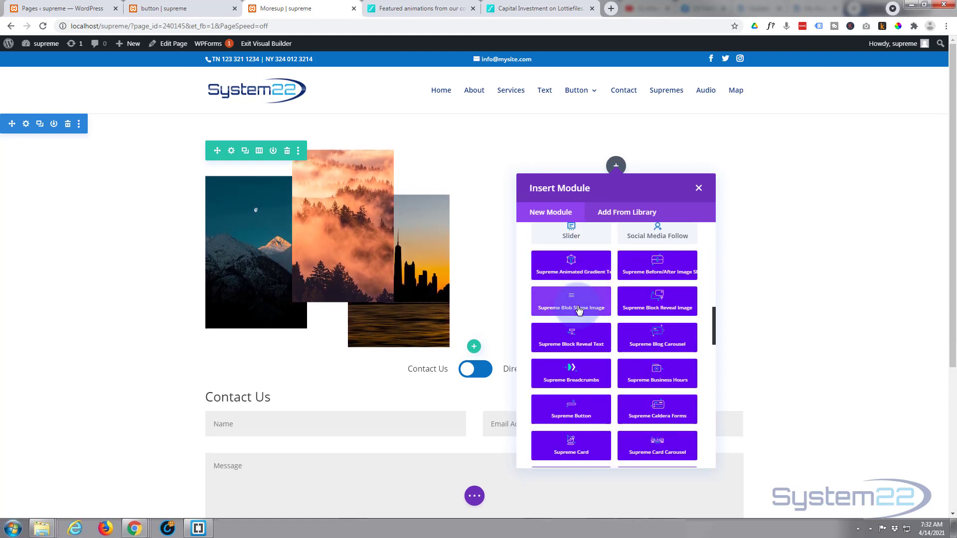
{"action": "scroll", "scroll_direction": "down", "scroll_amount": 3}
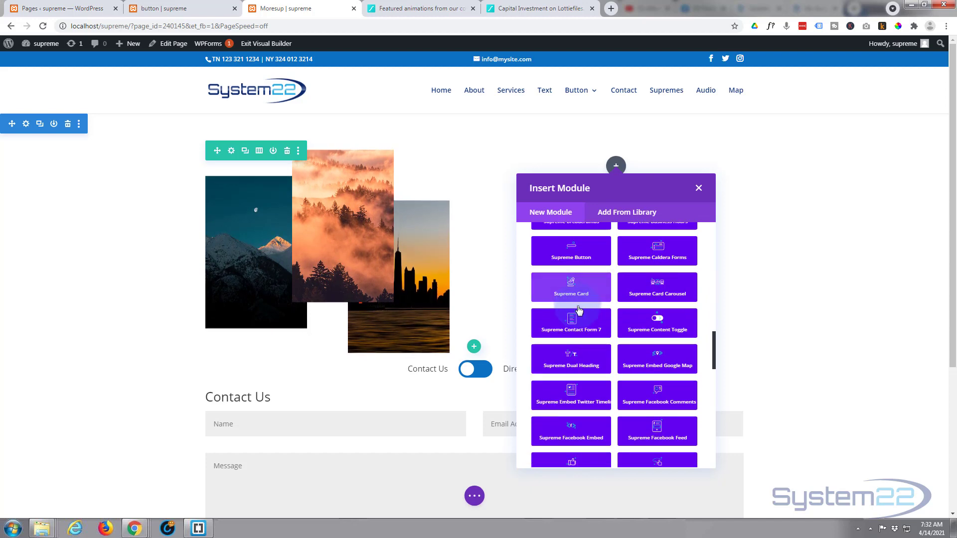
{"action": "scroll", "scroll_direction": "down", "scroll_amount": 3}
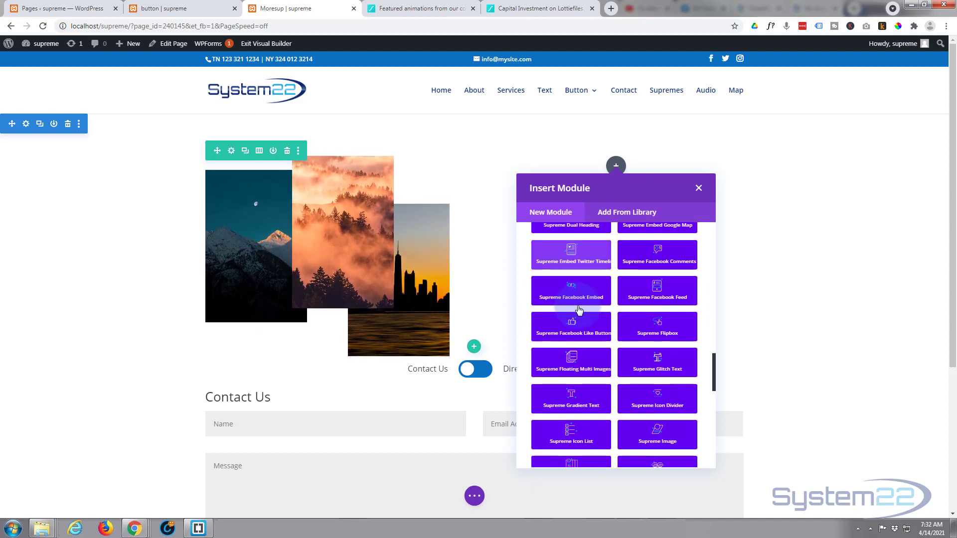
{"action": "scroll", "scroll_direction": "down", "scroll_amount": 3}
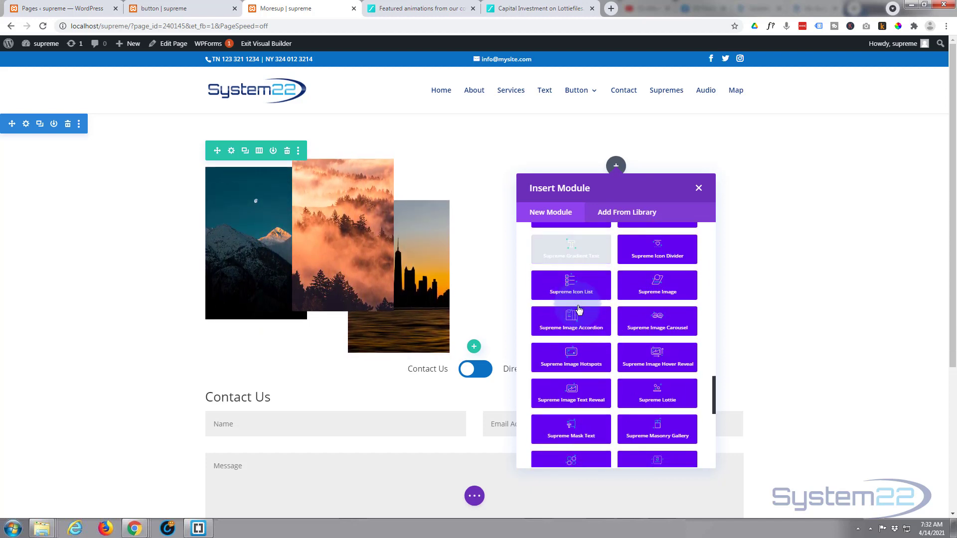
{"action": "scroll", "scroll_direction": "down", "scroll_amount": 3}
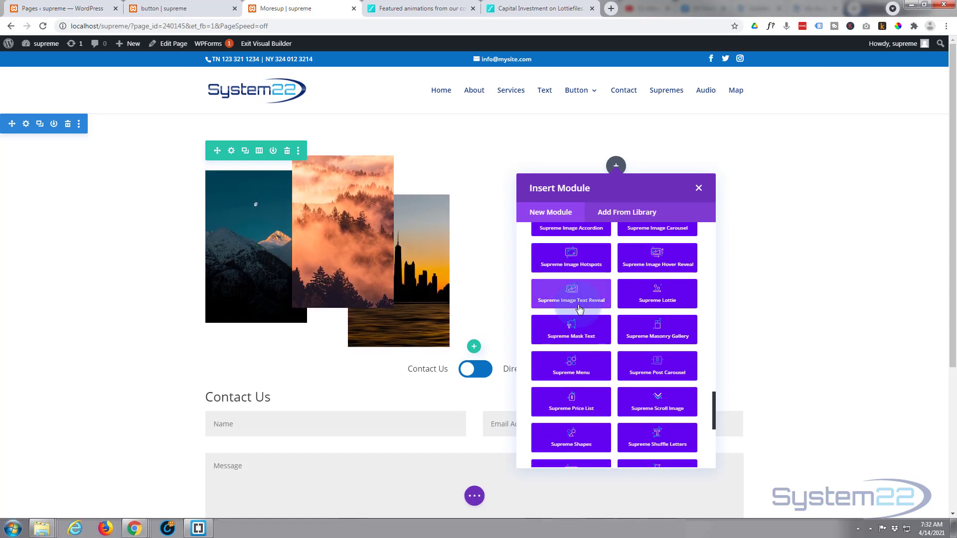
{"action": "mouse_move", "coordinate": [658, 302]}
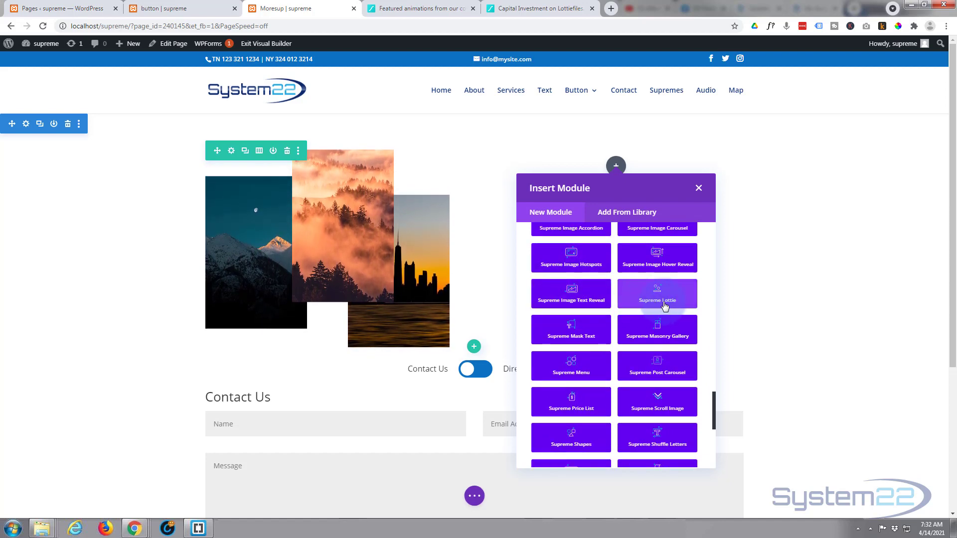
{"action": "left_click", "coordinate": [698, 189]}
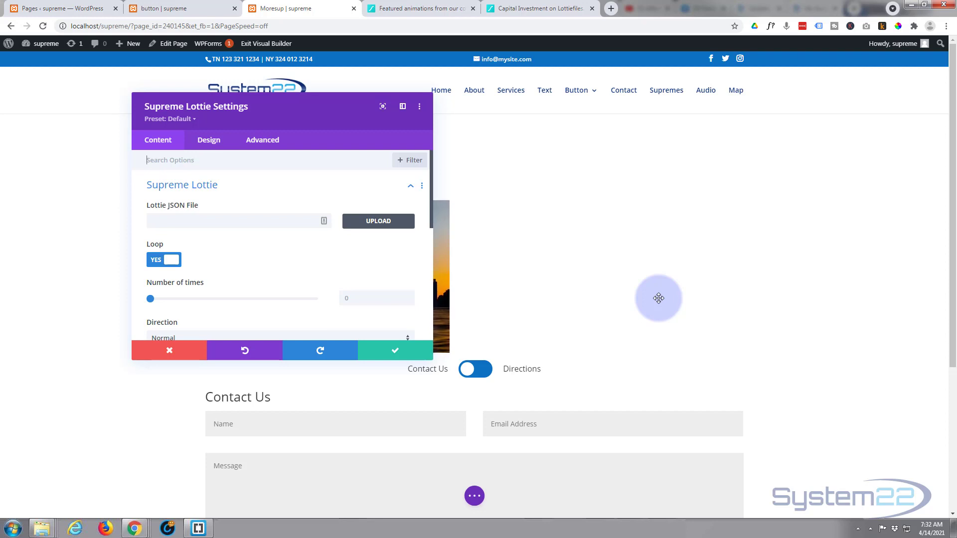
{"action": "mouse_move", "coordinate": [317, 200]}
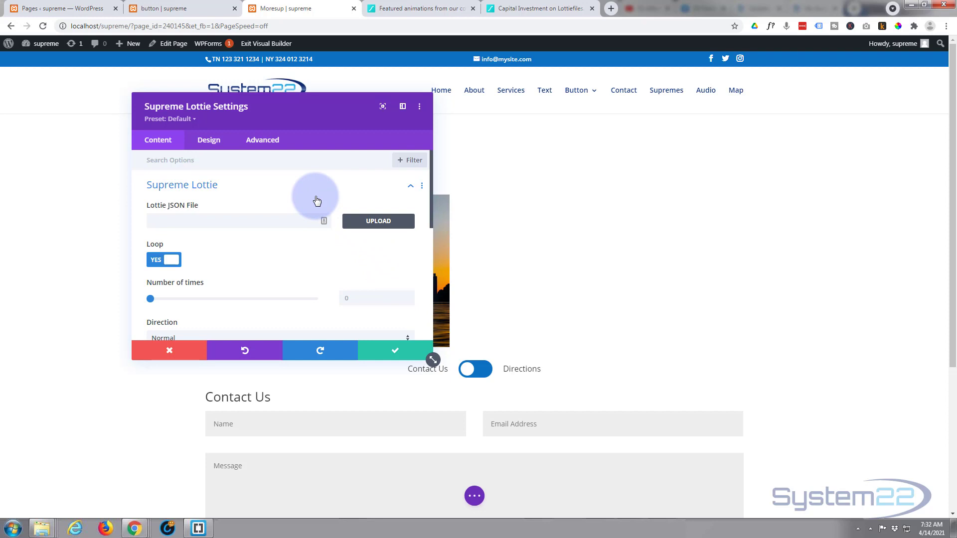
{"action": "mouse_move", "coordinate": [283, 198]}
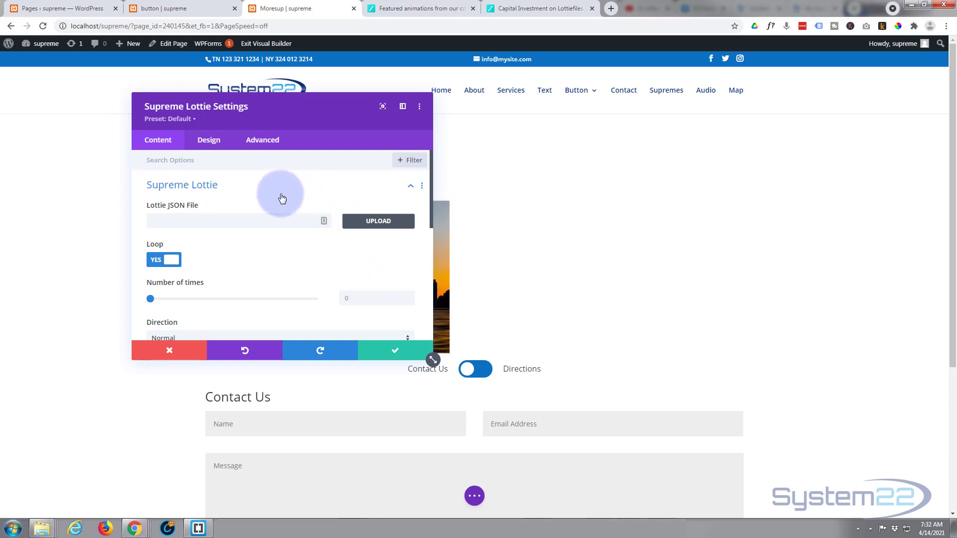
{"action": "mouse_move", "coordinate": [171, 209]}
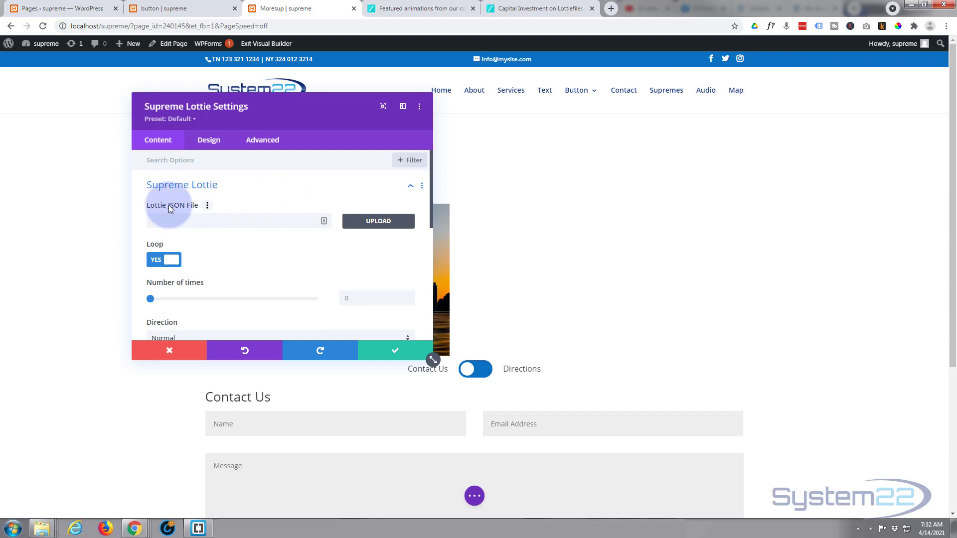
{"action": "left_click", "coordinate": [417, 9]}
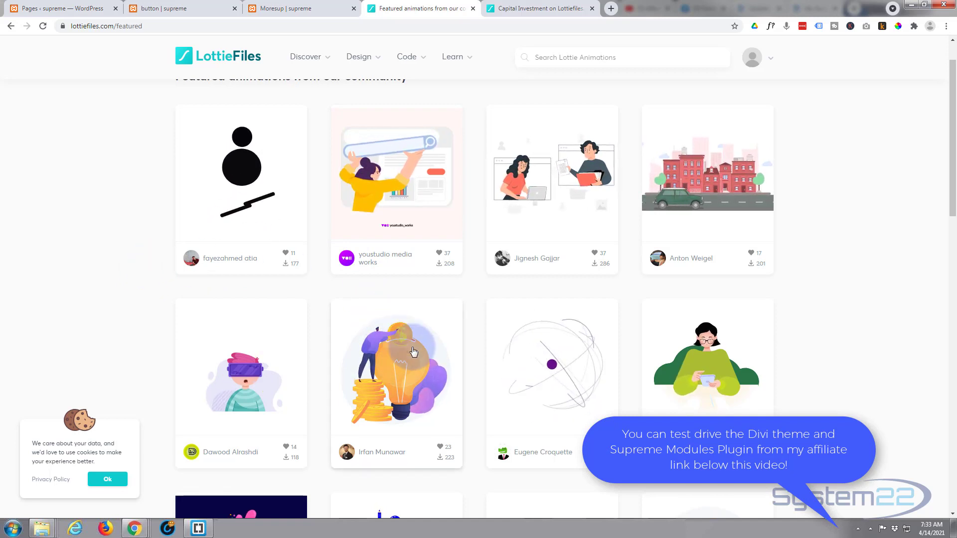
{"action": "mouse_move", "coordinate": [396, 362]}
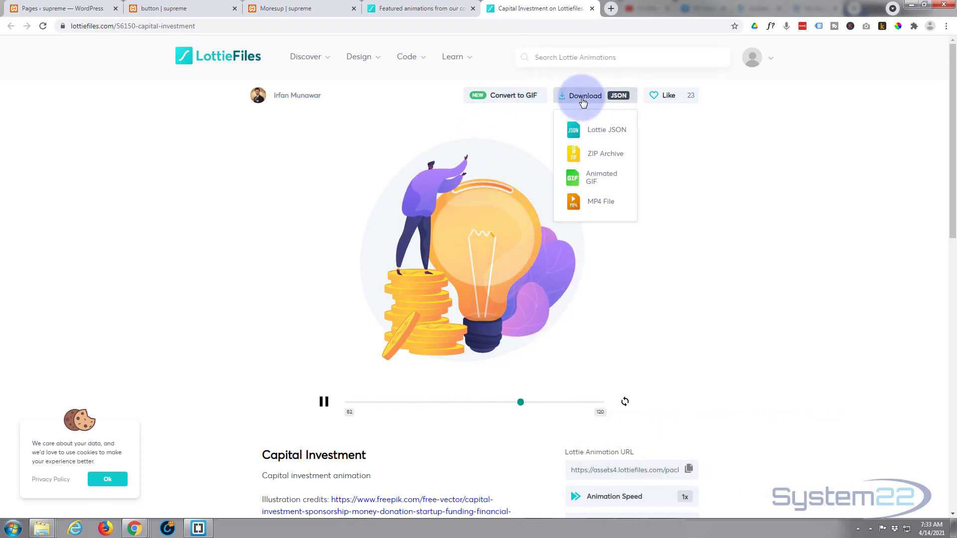
{"action": "mouse_move", "coordinate": [600, 201]}
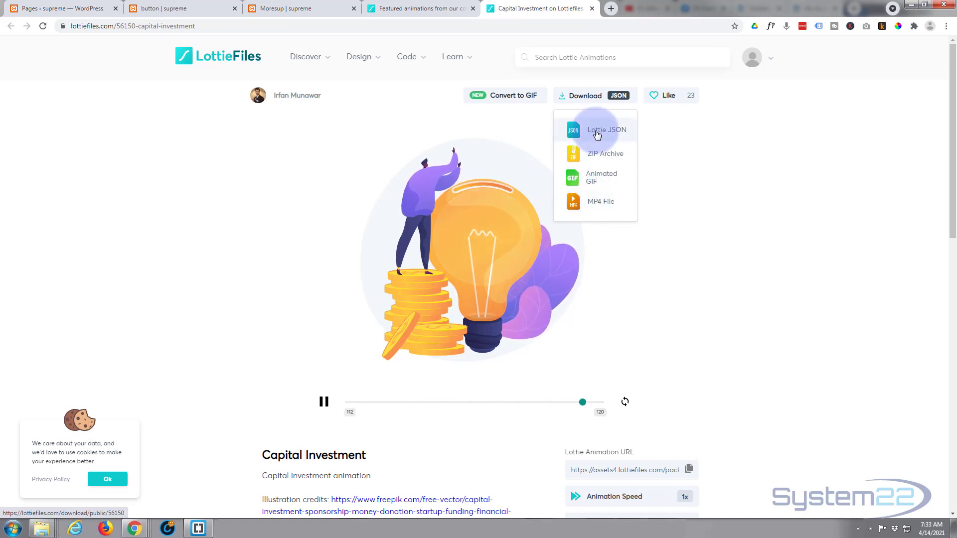
Download the Capital Investment lightbulb animation from LottieFiles as a Lottie JSON file.
{"action": "left_click", "coordinate": [598, 132]}
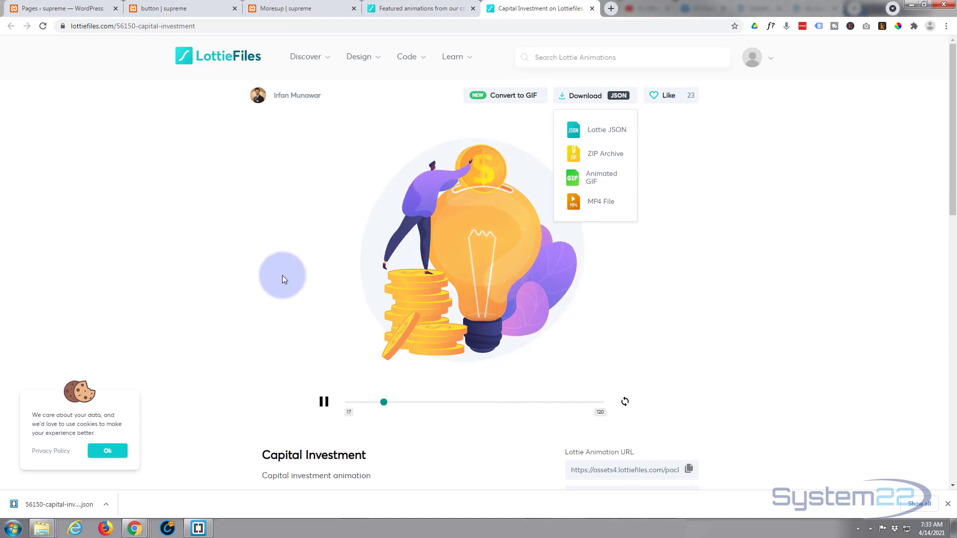
{"action": "mouse_move", "coordinate": [314, 161]}
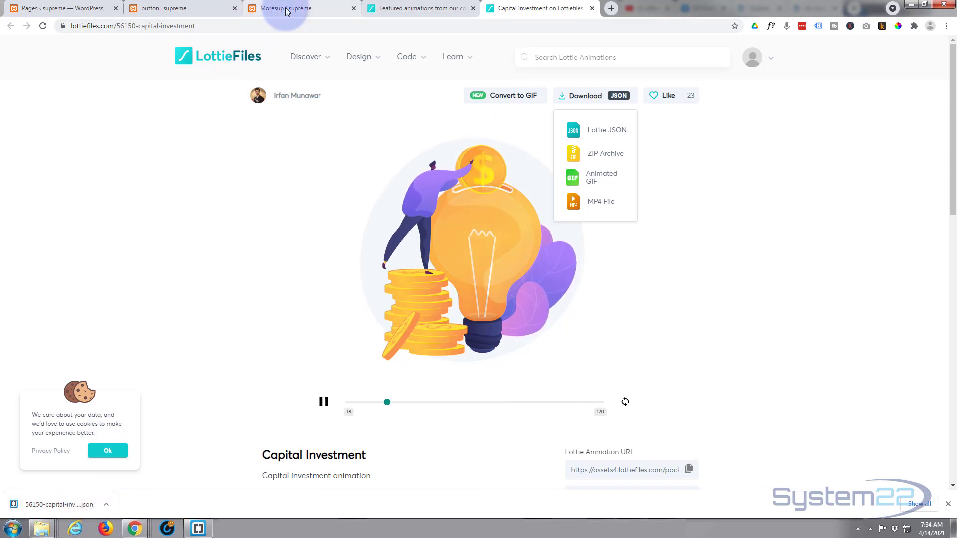
Upload 56150-capital-investment-1.json to the Media Library and insert it into the Lottie module.
{"action": "left_click", "coordinate": [284, 8]}
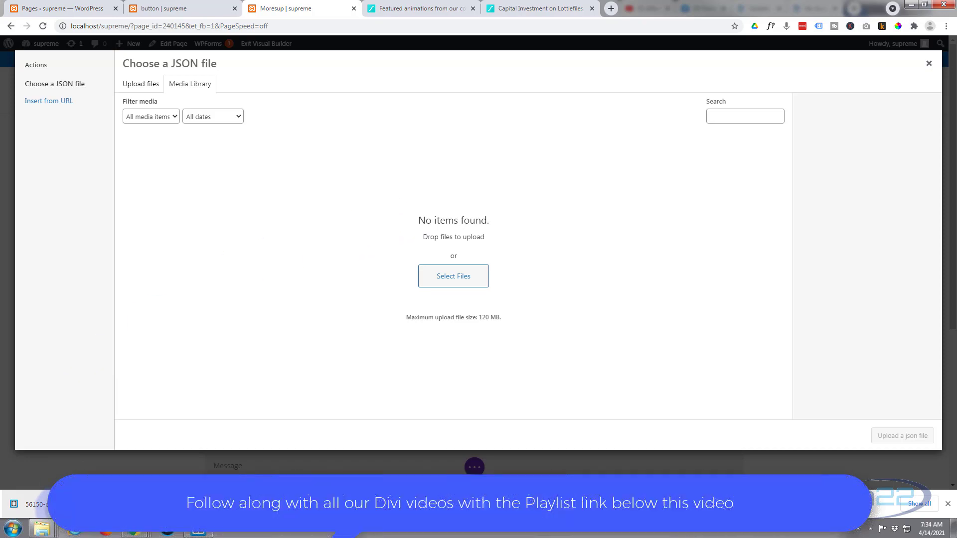
{"action": "left_click", "coordinate": [452, 276]}
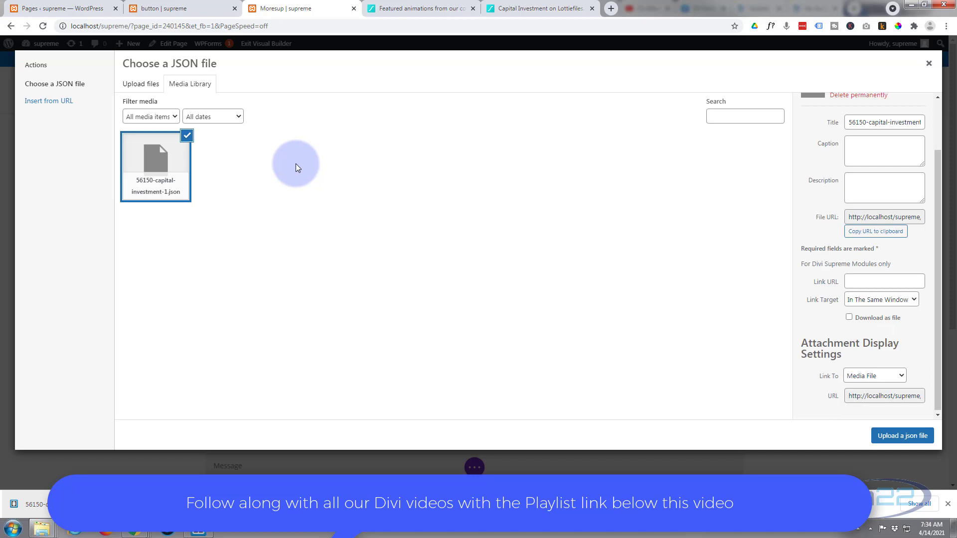
{"action": "mouse_move", "coordinate": [195, 168]}
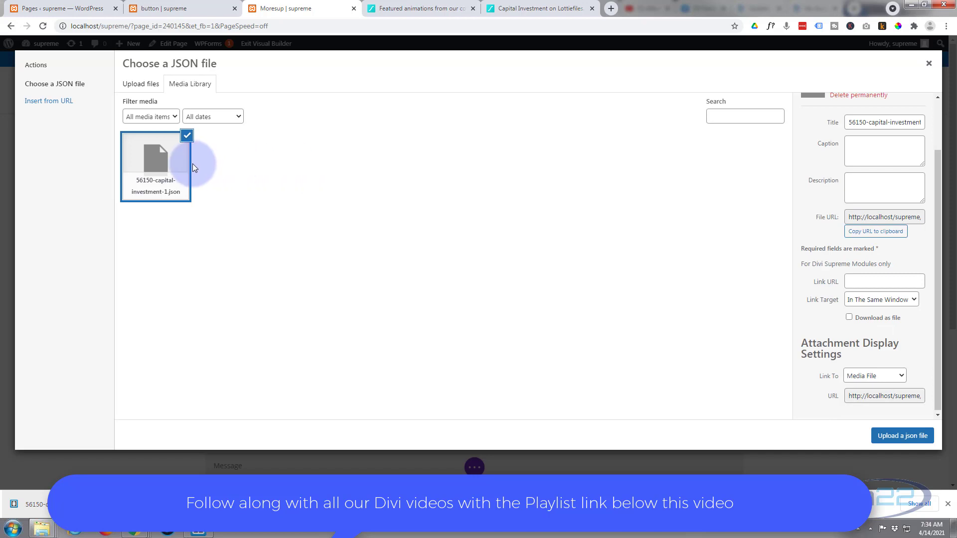
{"action": "mouse_move", "coordinate": [902, 435]}
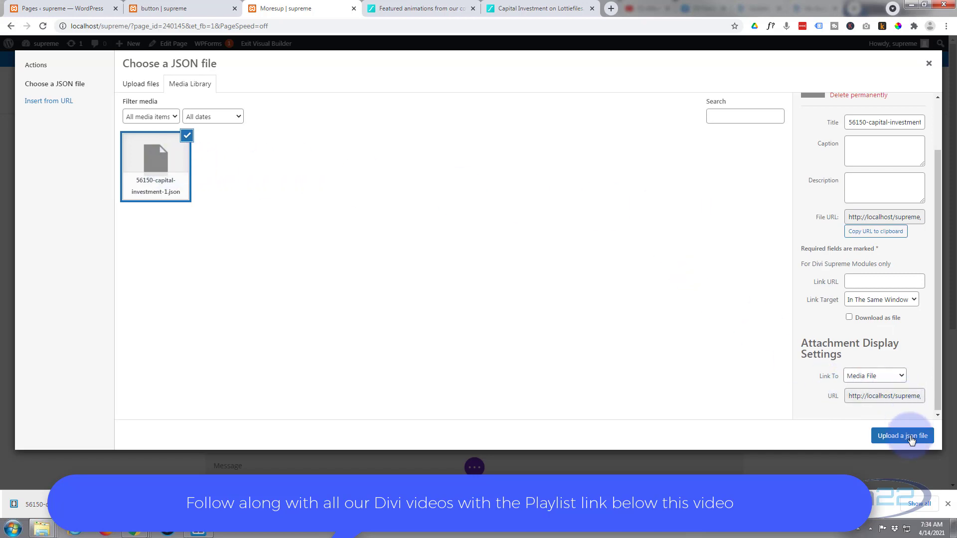
{"action": "left_click", "coordinate": [902, 436]}
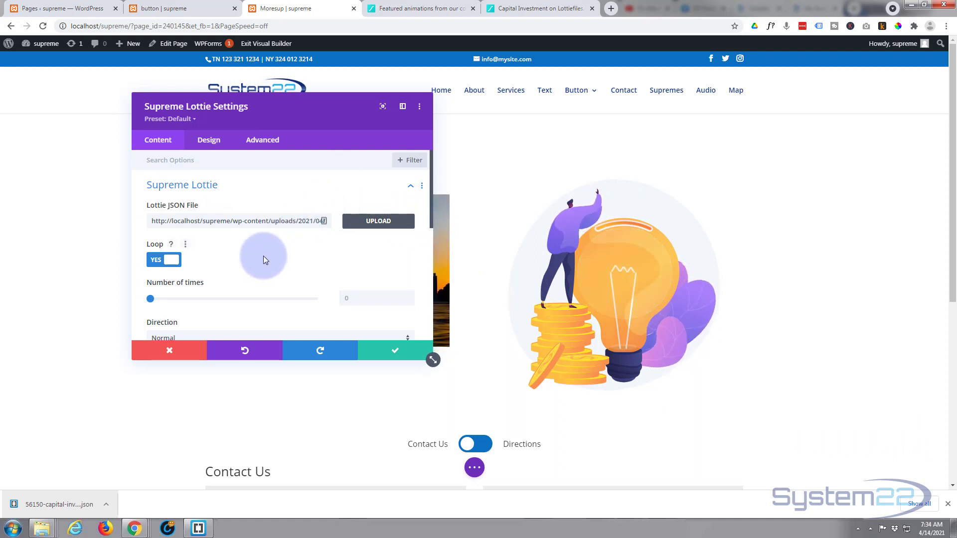
Lower the Lottie animation's Speed setting from 1 to 0.5.
{"action": "scroll", "scroll_direction": "down", "scroll_amount": 3}
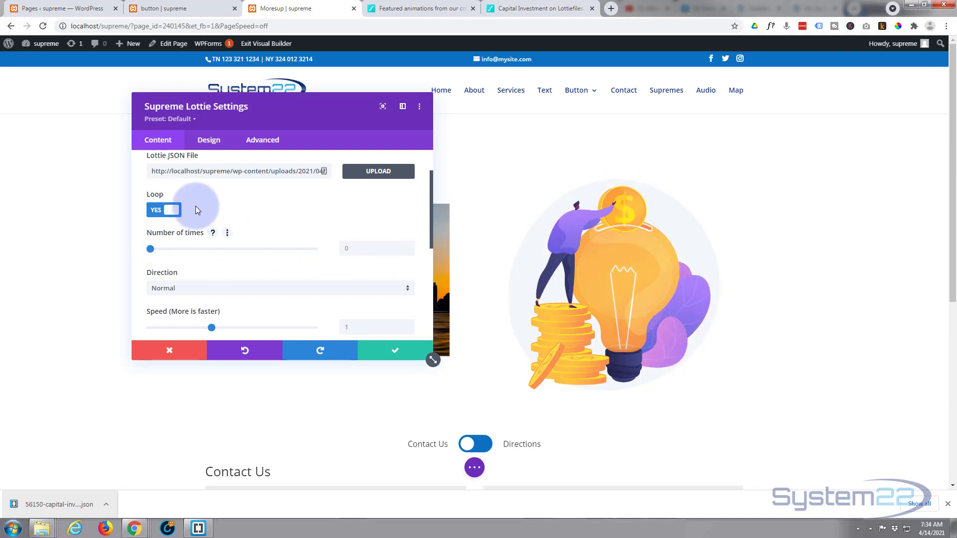
{"action": "scroll", "scroll_direction": "down", "scroll_amount": 3}
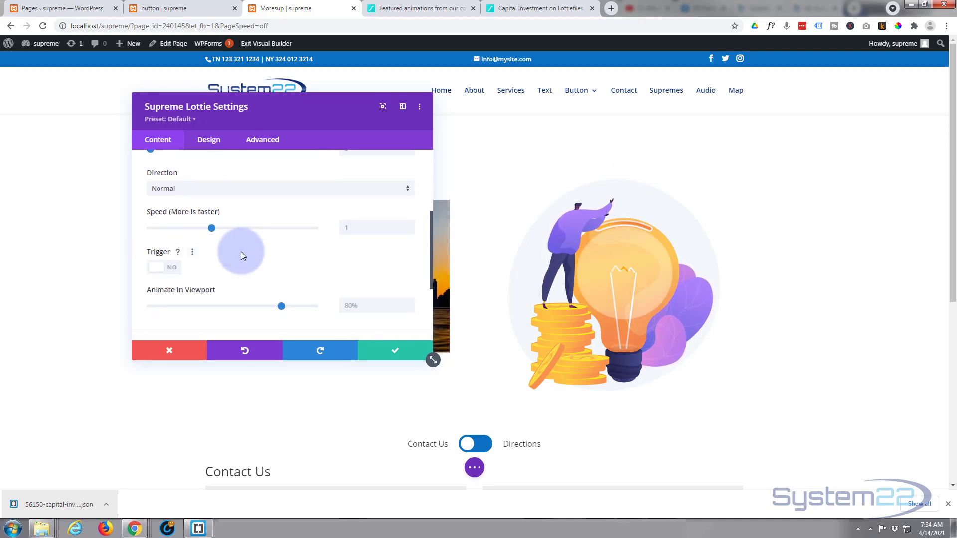
{"action": "left_click", "coordinate": [279, 189]}
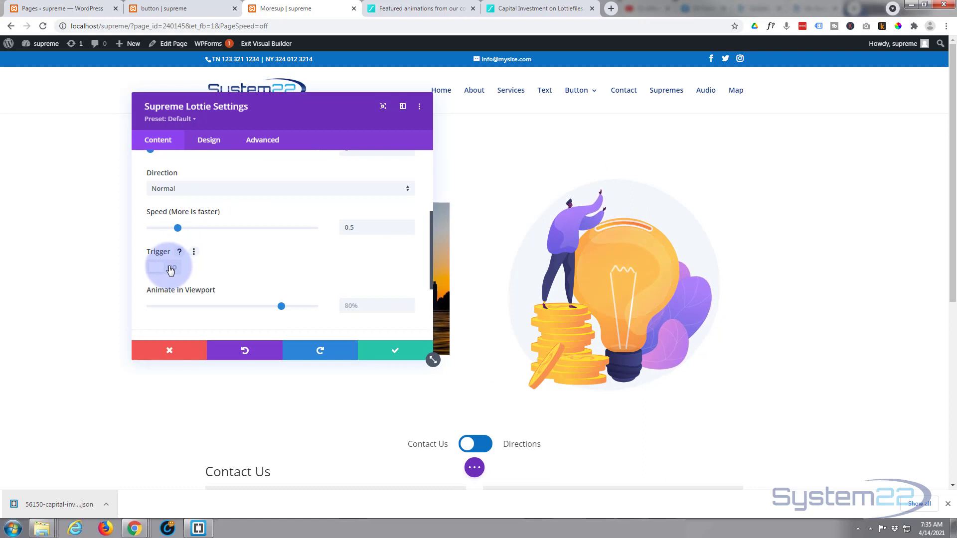
Review the Trigger Method choices, leave Trigger off, and set Animate in Viewport to 100%.
{"action": "left_click", "coordinate": [164, 267]}
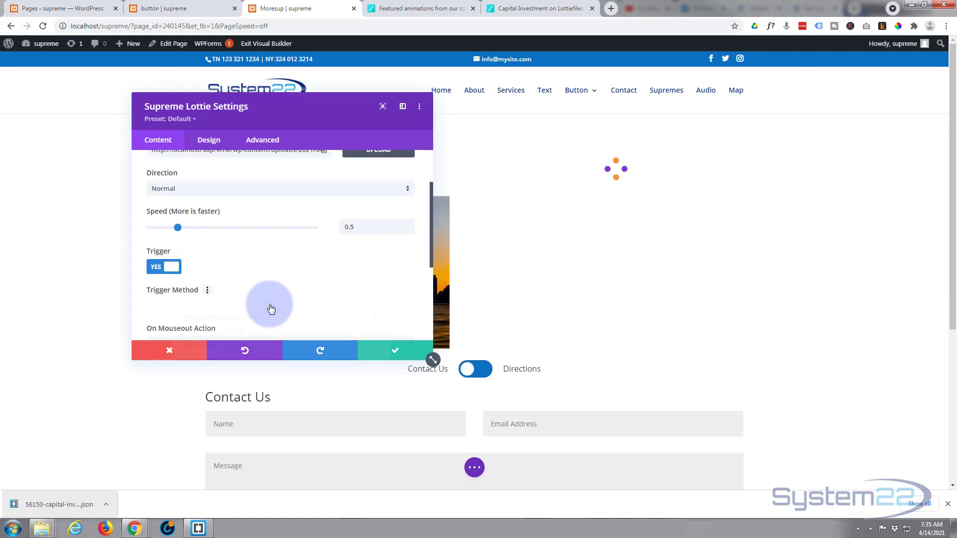
{"action": "left_click", "coordinate": [207, 290]}
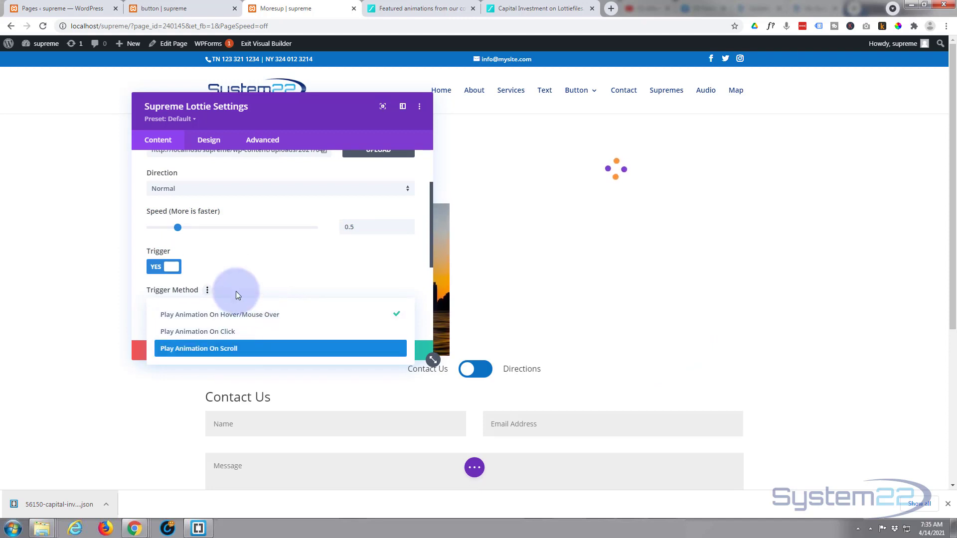
{"action": "left_click", "coordinate": [219, 314]}
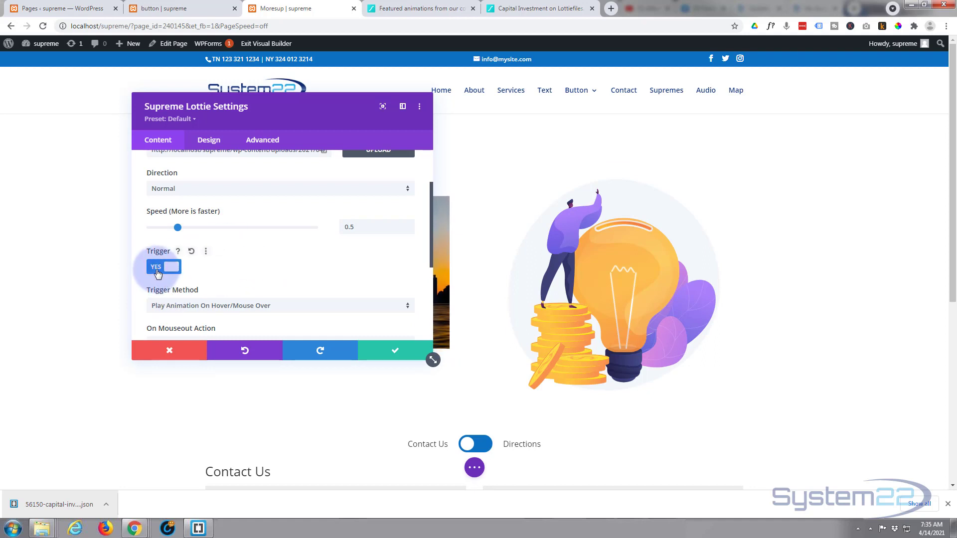
{"action": "scroll", "scroll_direction": "up", "scroll_amount": 3}
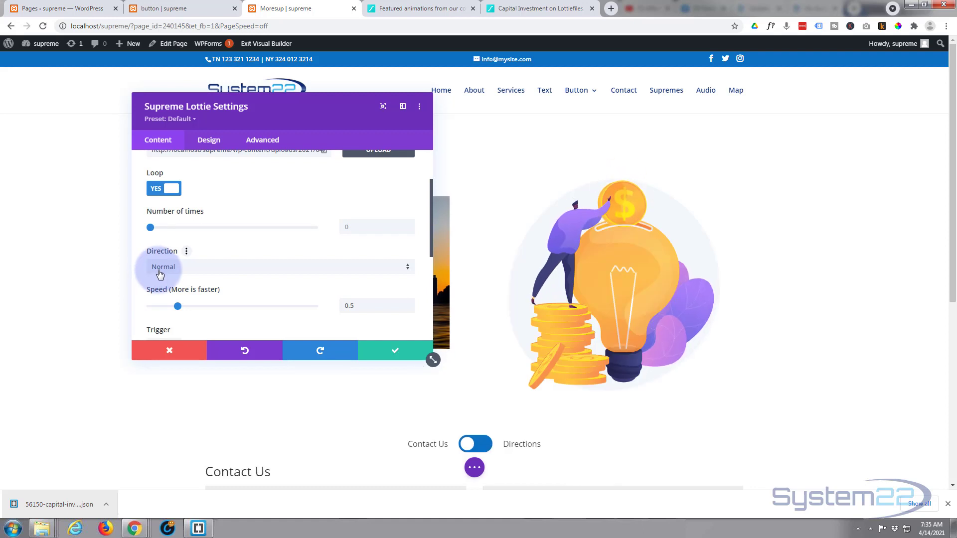
{"action": "scroll", "scroll_direction": "down", "scroll_amount": 3}
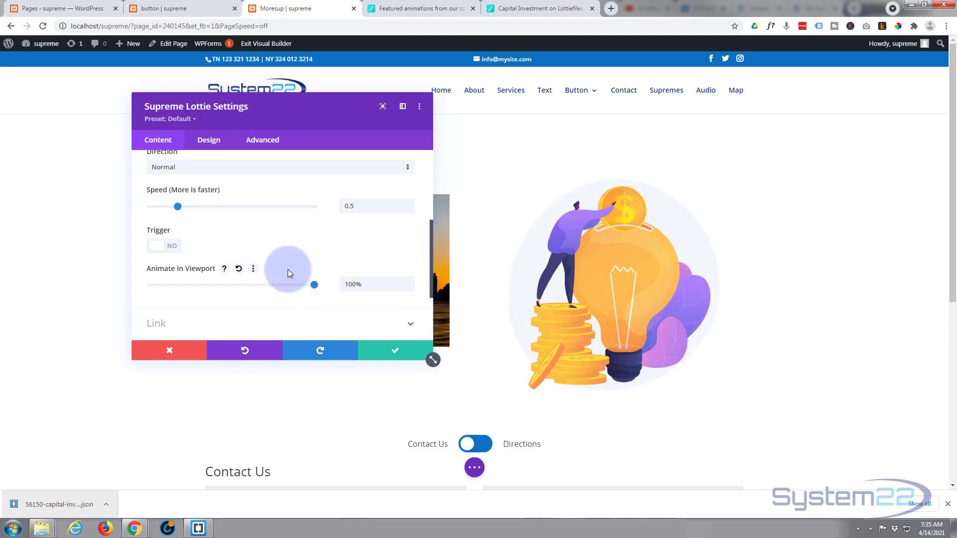
{"action": "scroll", "scroll_direction": "down", "scroll_amount": 3}
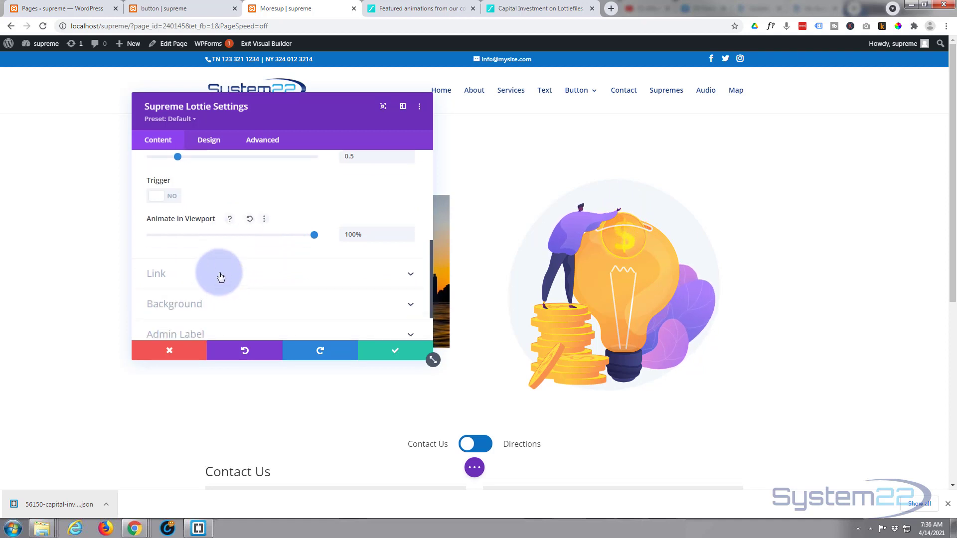
Keep Module Link Target as In The Same Window and expand the Background settings.
{"action": "left_click", "coordinate": [156, 273]}
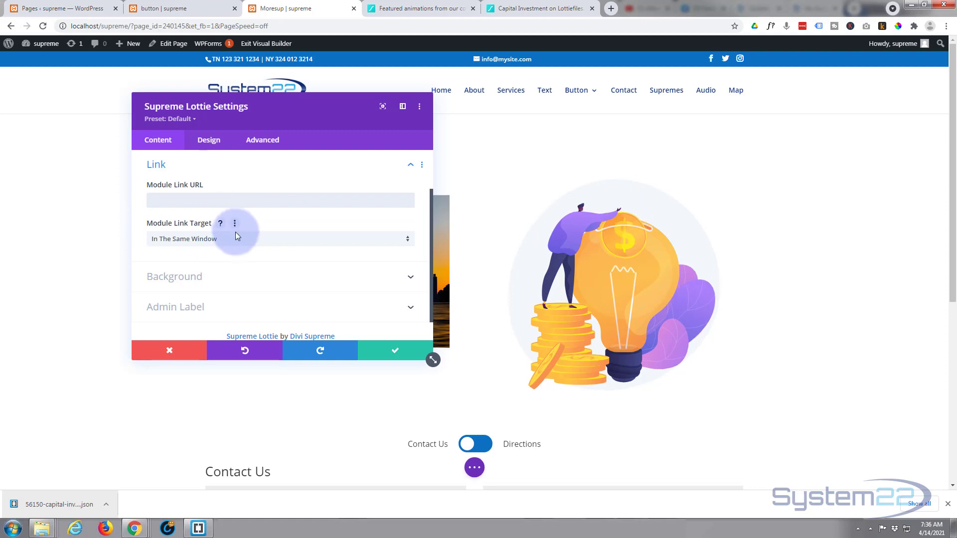
{"action": "left_click", "coordinate": [281, 238]}
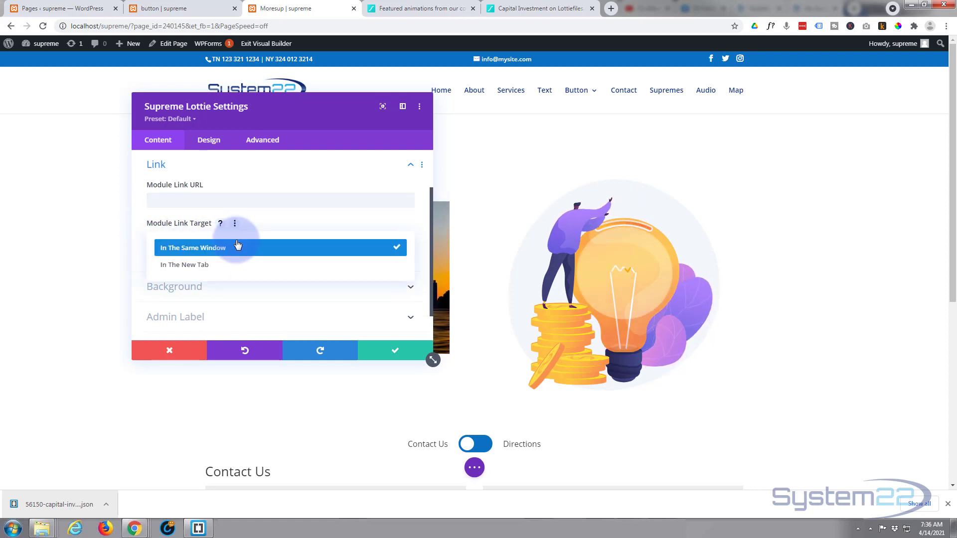
{"action": "mouse_move", "coordinate": [186, 268]}
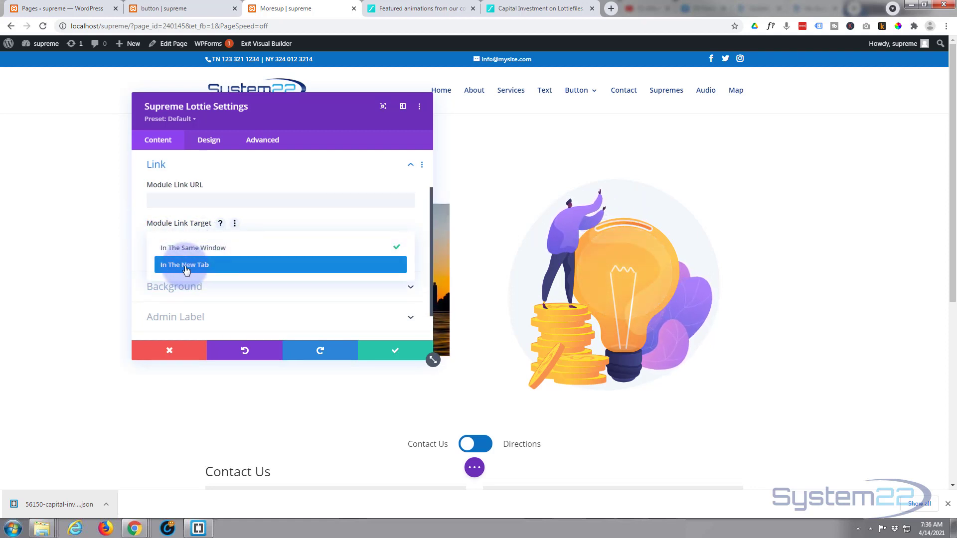
{"action": "left_click", "coordinate": [183, 248]}
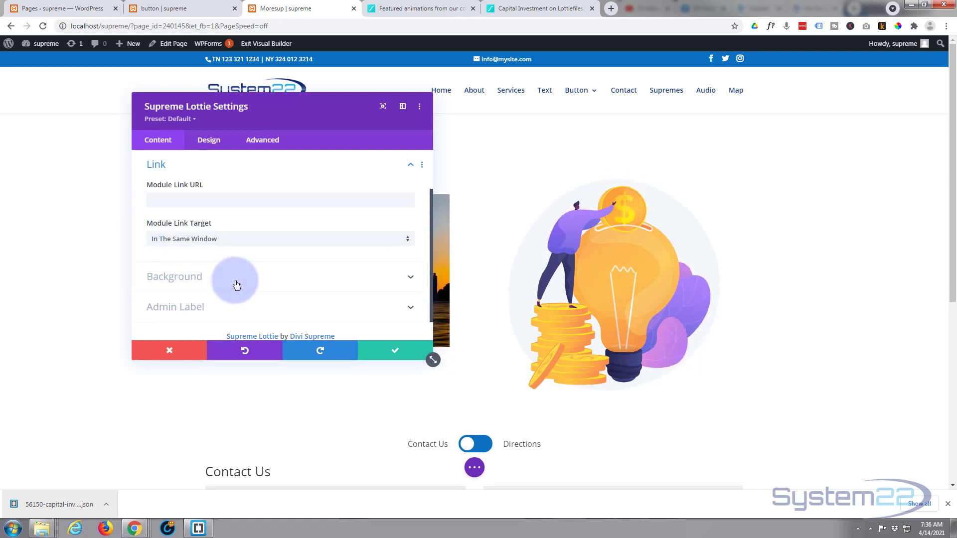
{"action": "left_click", "coordinate": [174, 276]}
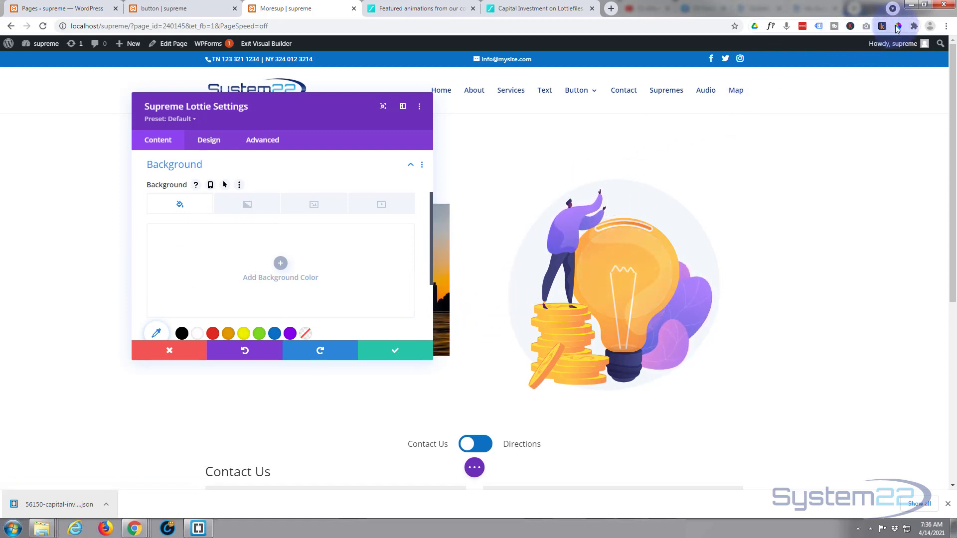
{"action": "left_click", "coordinate": [884, 26]}
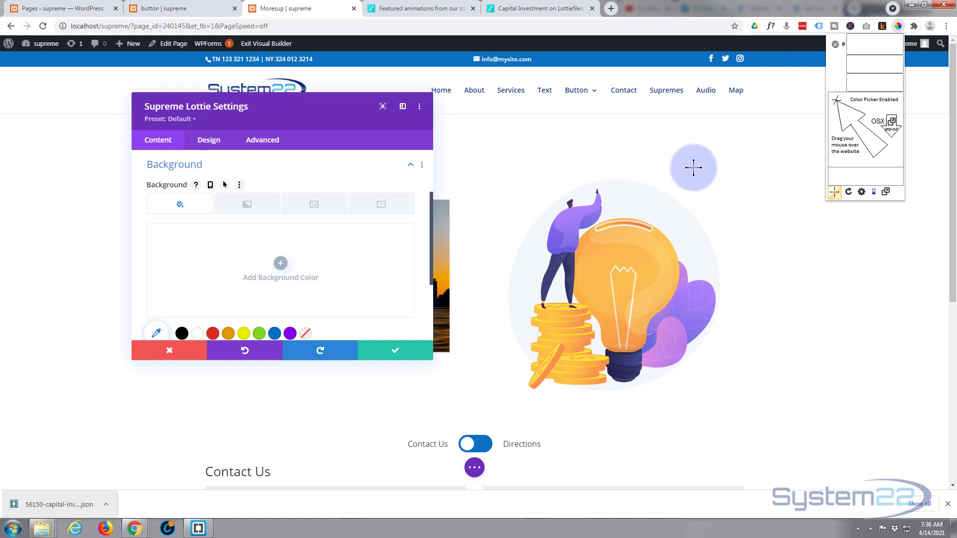
{"action": "left_click", "coordinate": [693, 168]}
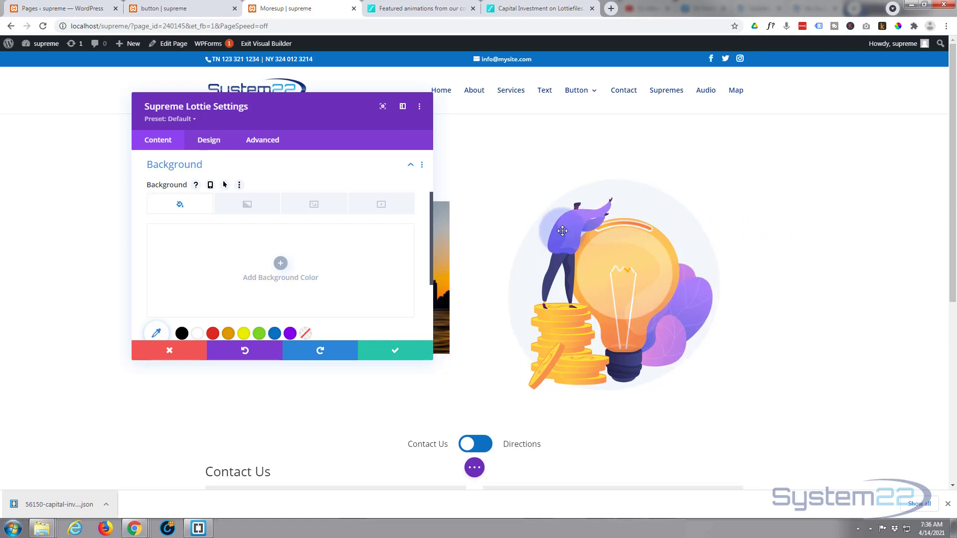
{"action": "left_click", "coordinate": [280, 263]}
{"action": "type", "text": "#f4f7fa"}
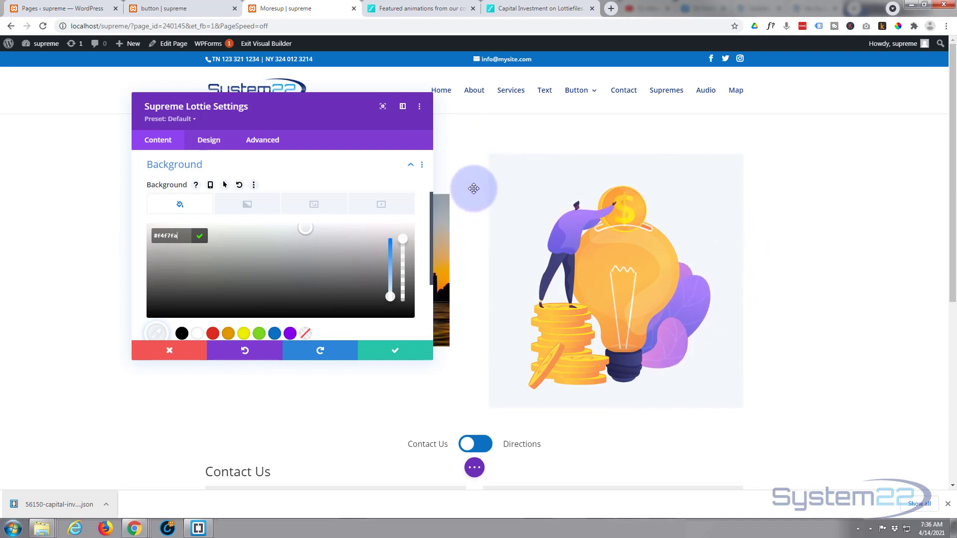
{"action": "scroll", "scroll_direction": "down", "scroll_amount": 3}
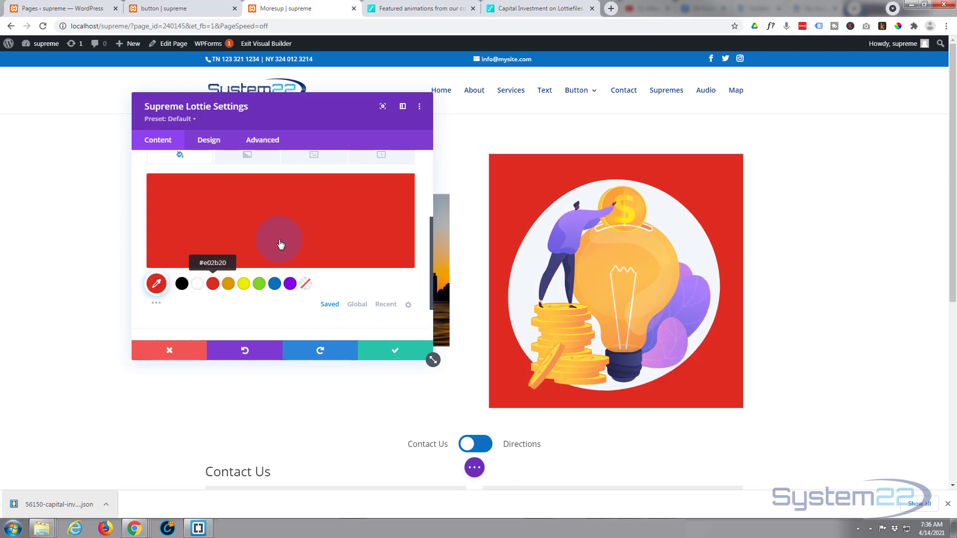
{"action": "left_click", "coordinate": [305, 284]}
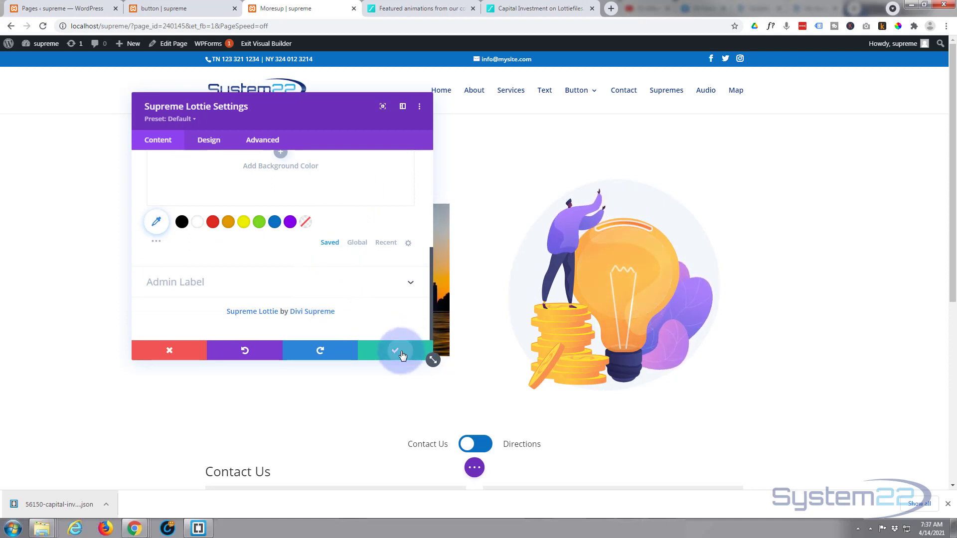
Confirm the Lottie module settings, save the page as a draft, and exit the Visual Builder.
{"action": "left_click", "coordinate": [394, 350]}
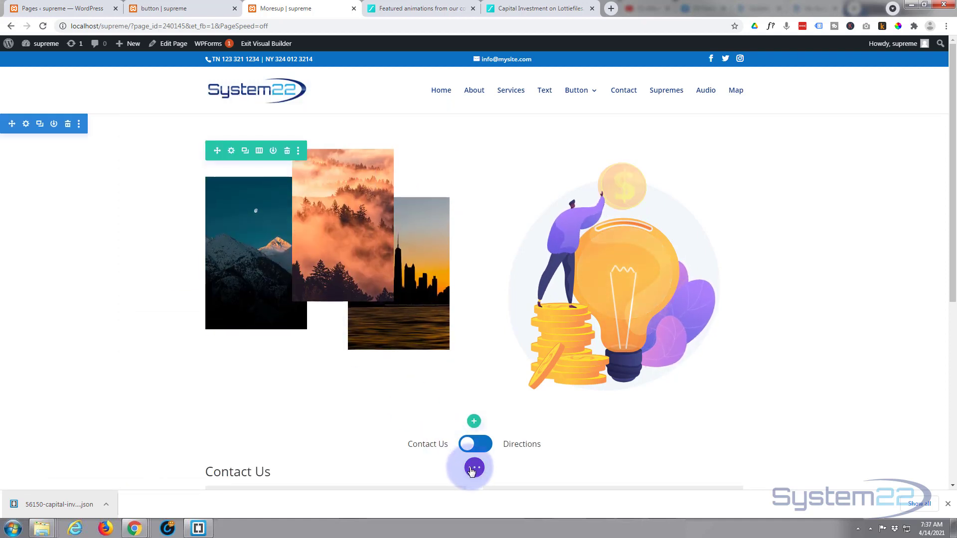
{"action": "left_click", "coordinate": [473, 467]}
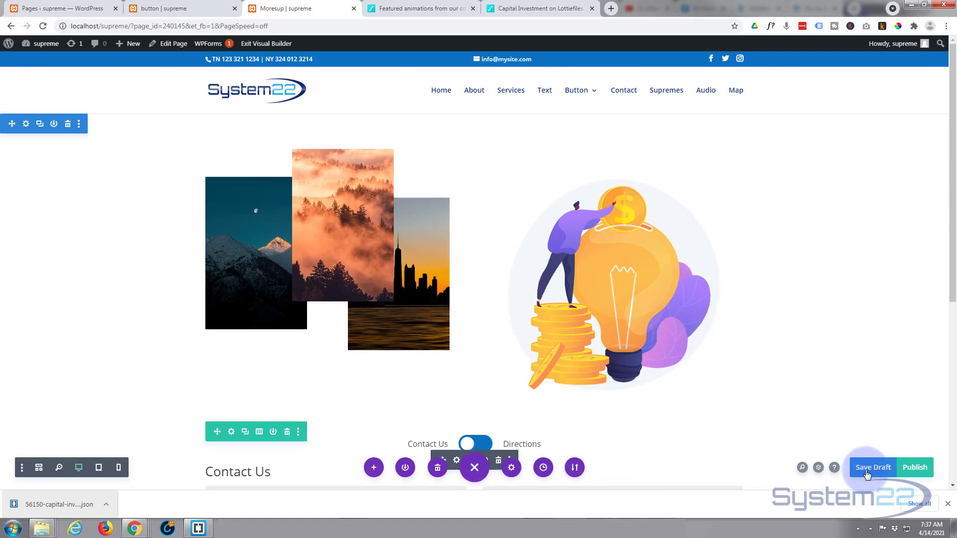
{"action": "left_click", "coordinate": [873, 467]}
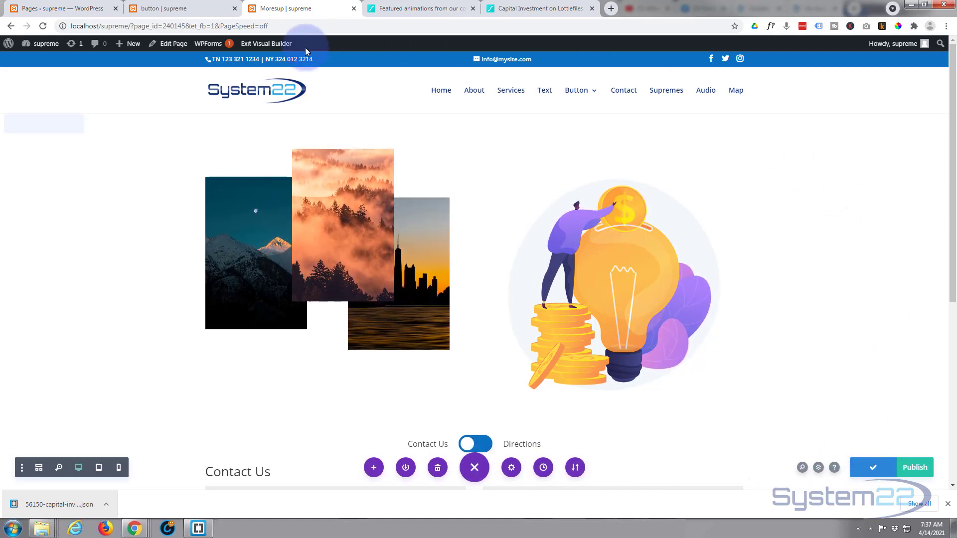
{"action": "left_click", "coordinate": [265, 43]}
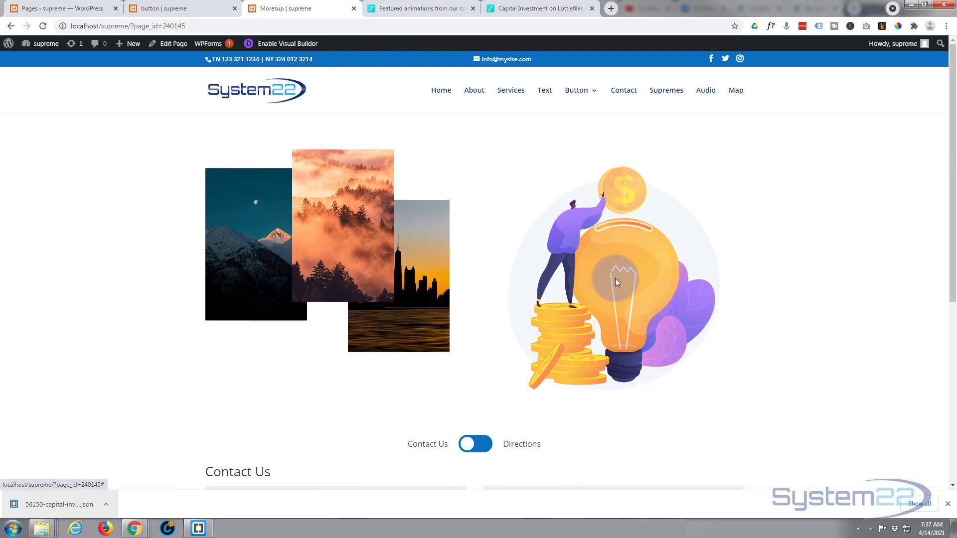